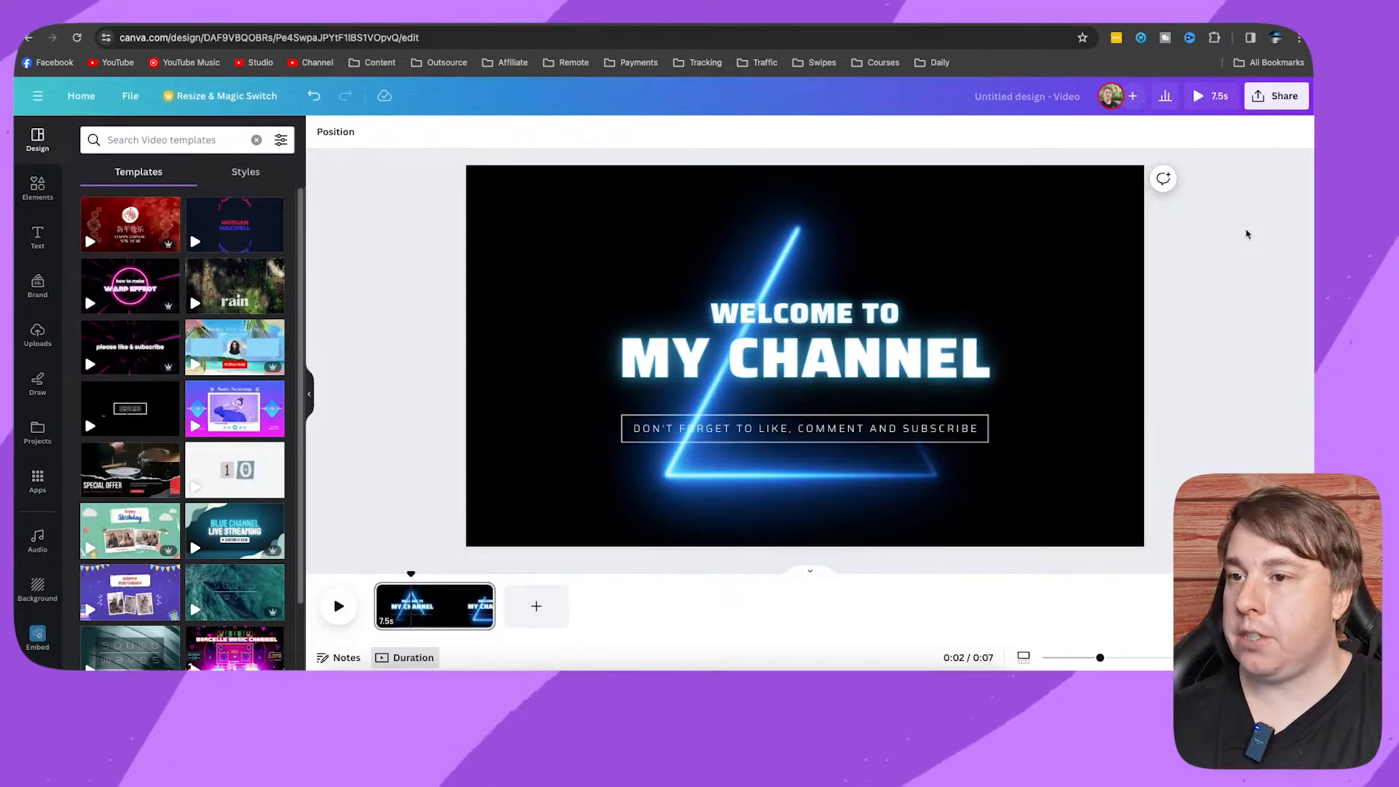
- Play a preview of the 'Welcome to My Channel' neon intro video
left_click(803, 360)
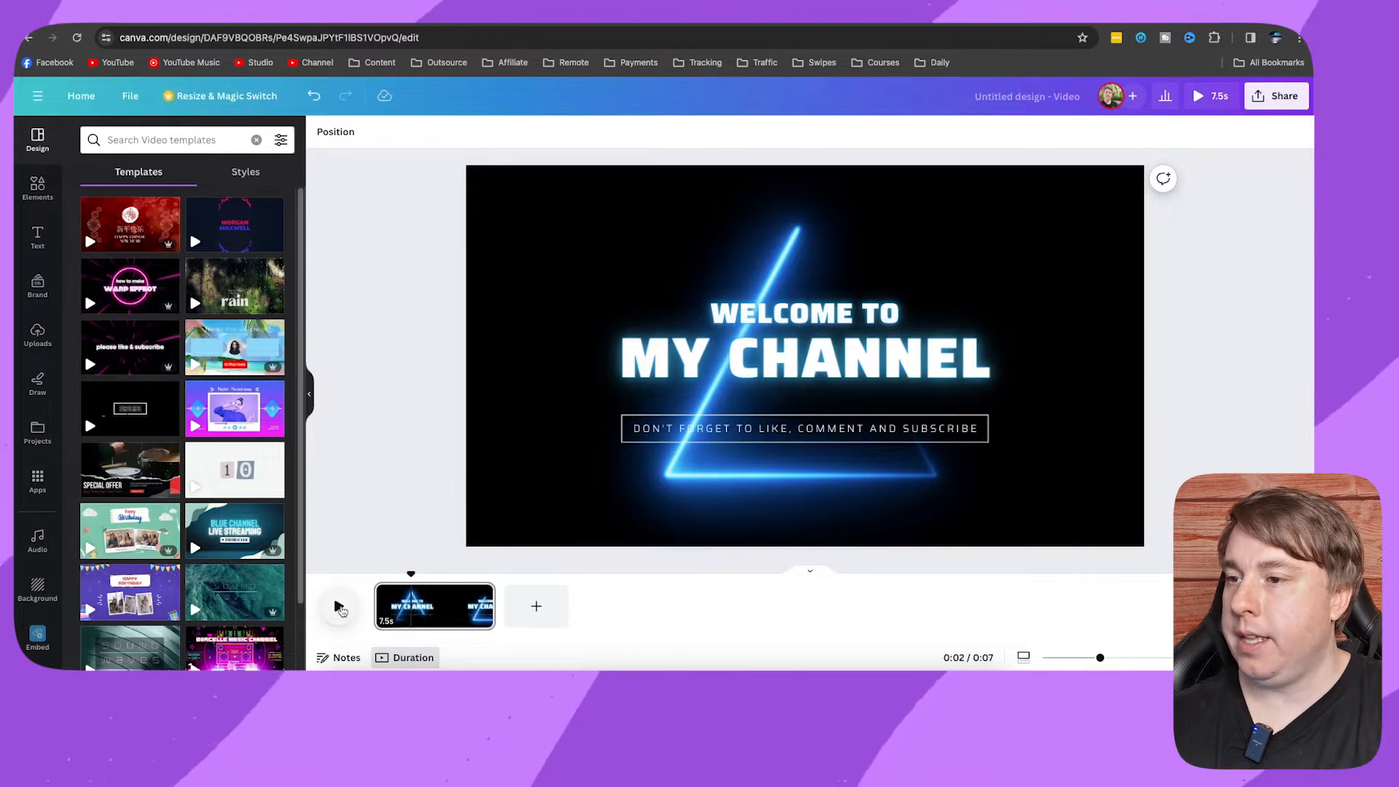
left_click(340, 606)
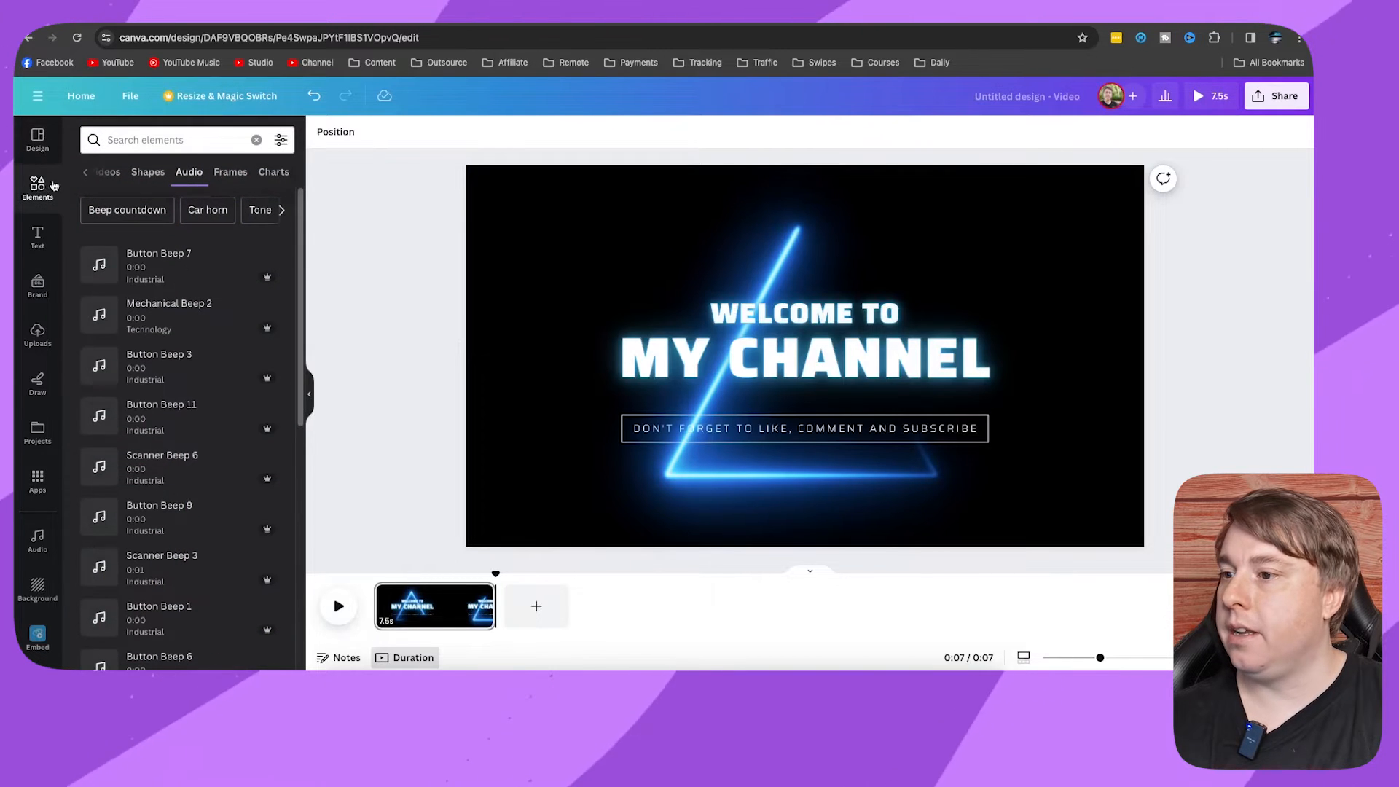
- Search the elements panel for 'bee' to find beep sound effects
left_click(168, 140)
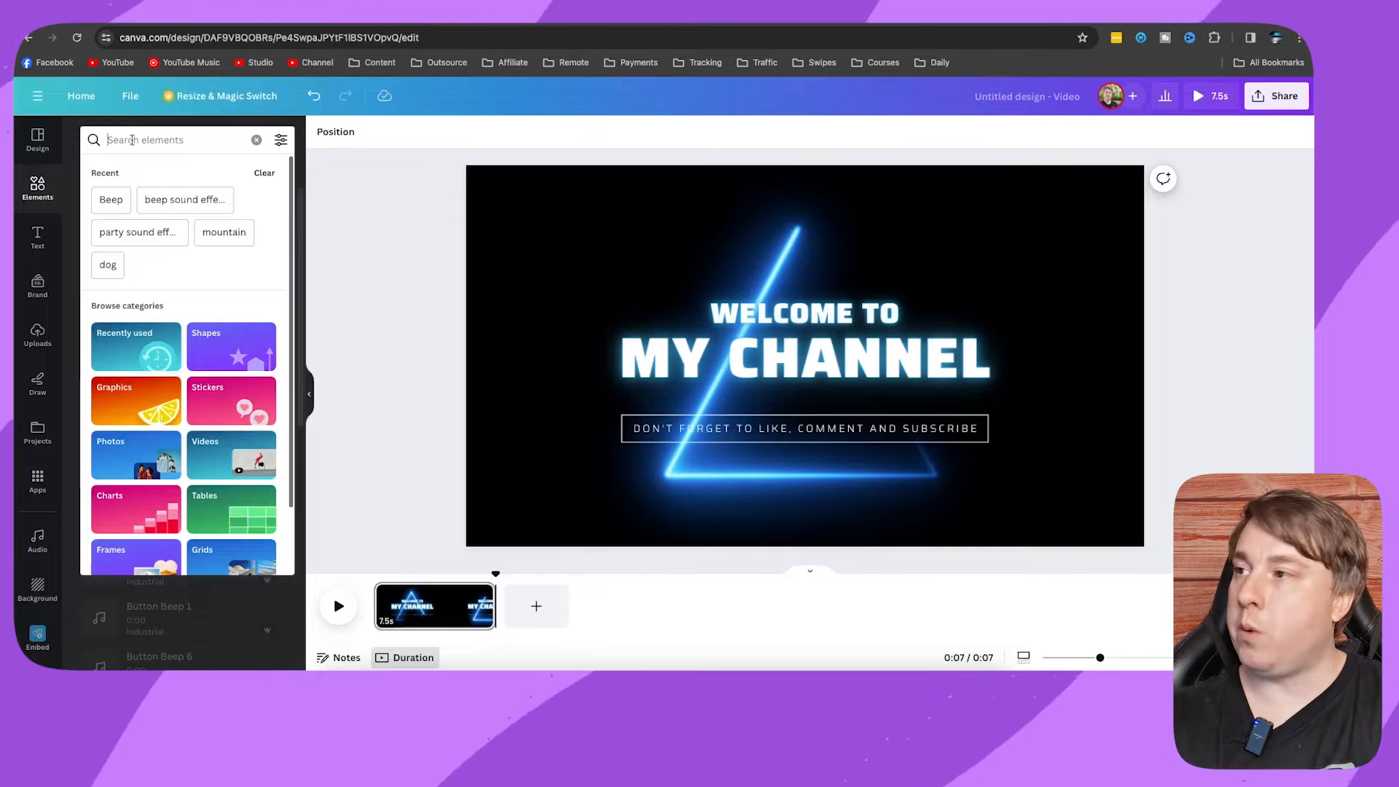
type("beep sound effect")
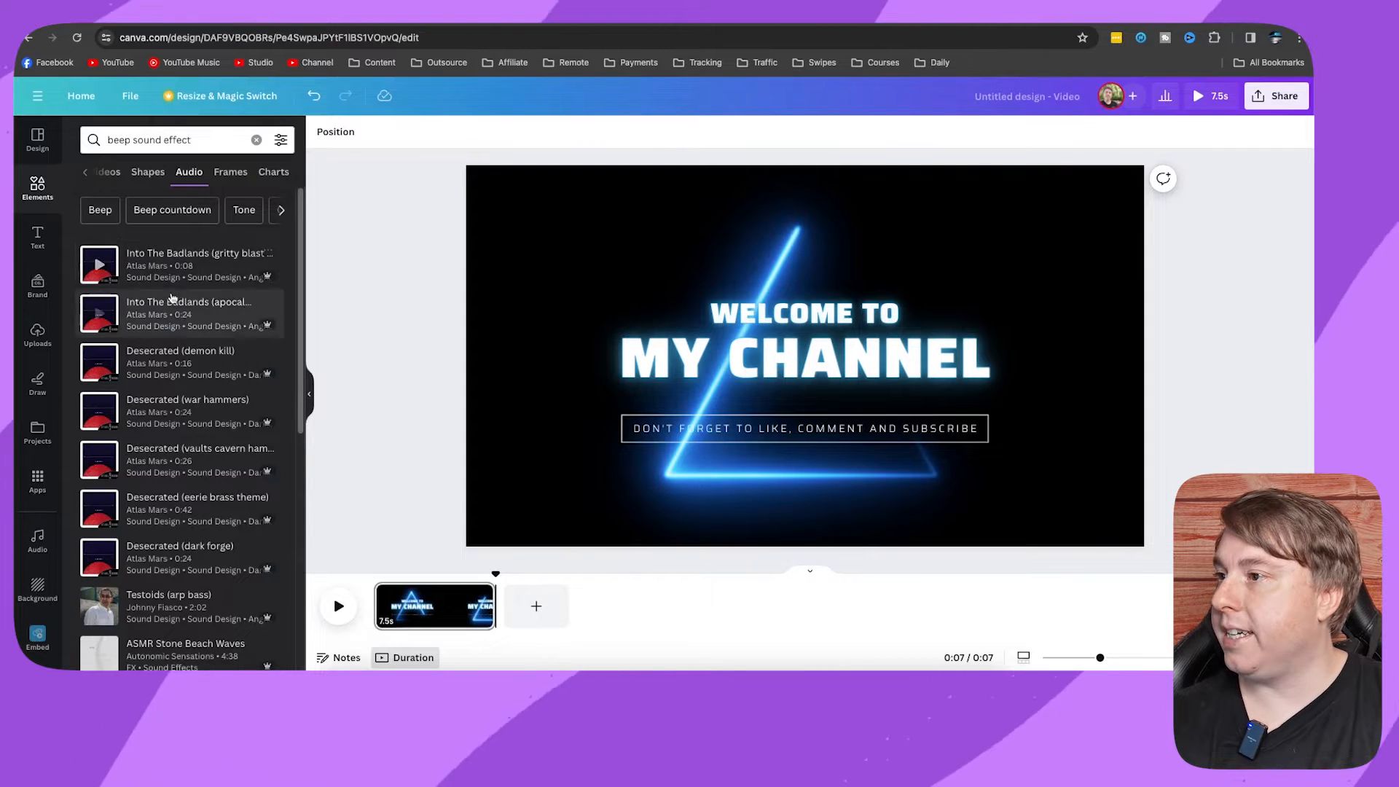
mouse_move(188, 275)
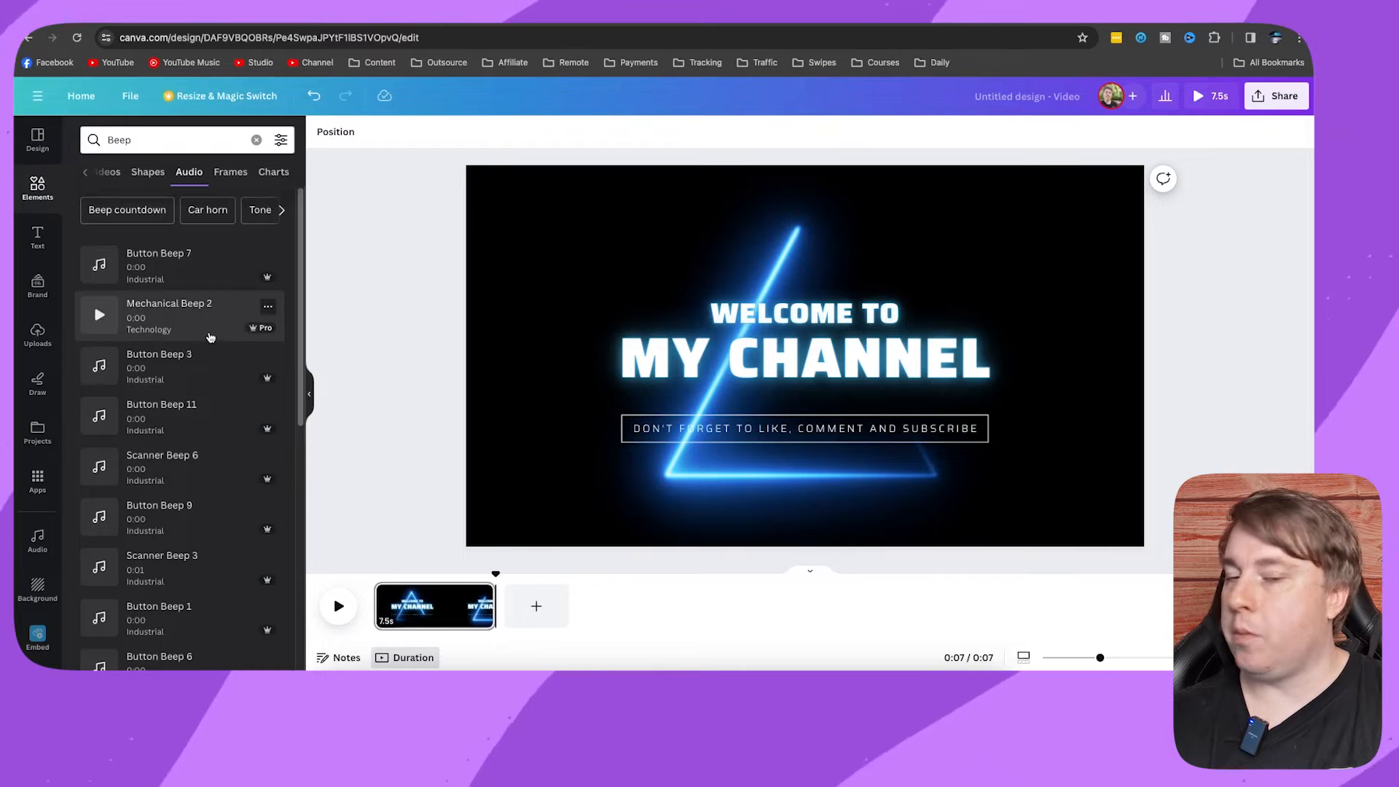
mouse_move(100, 265)
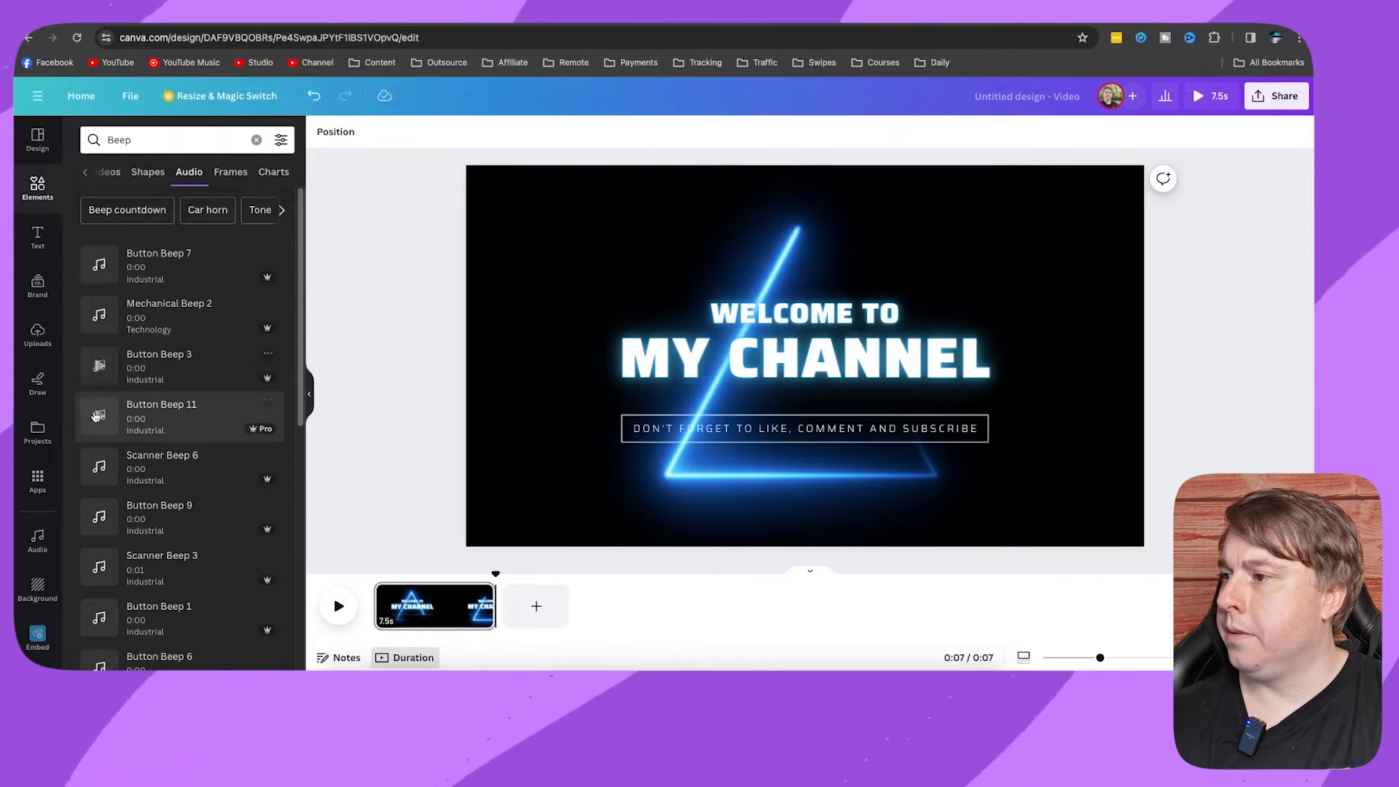
mouse_move(100, 471)
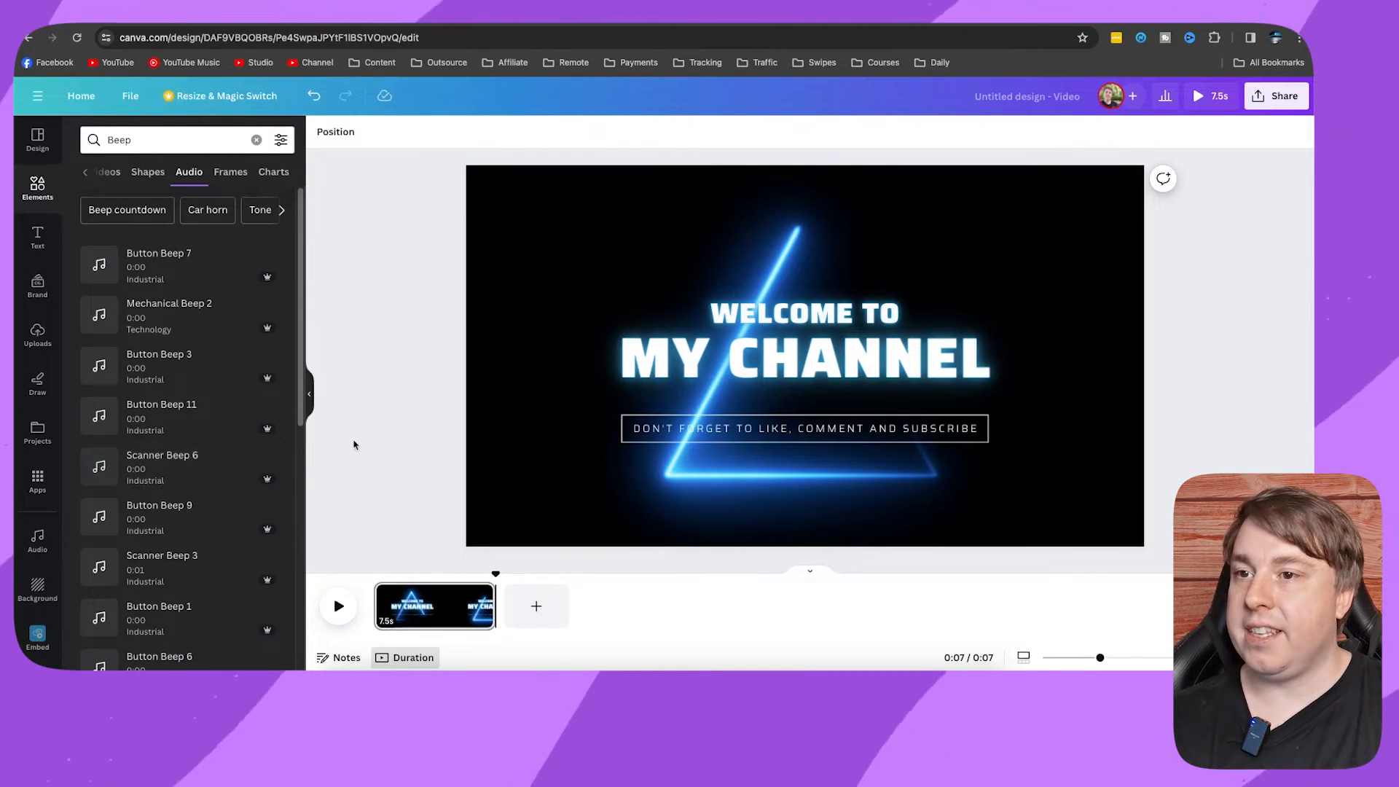
- Bring up short beep clips like Button Beep and Scanner Beep in the search results
left_click(802, 358)
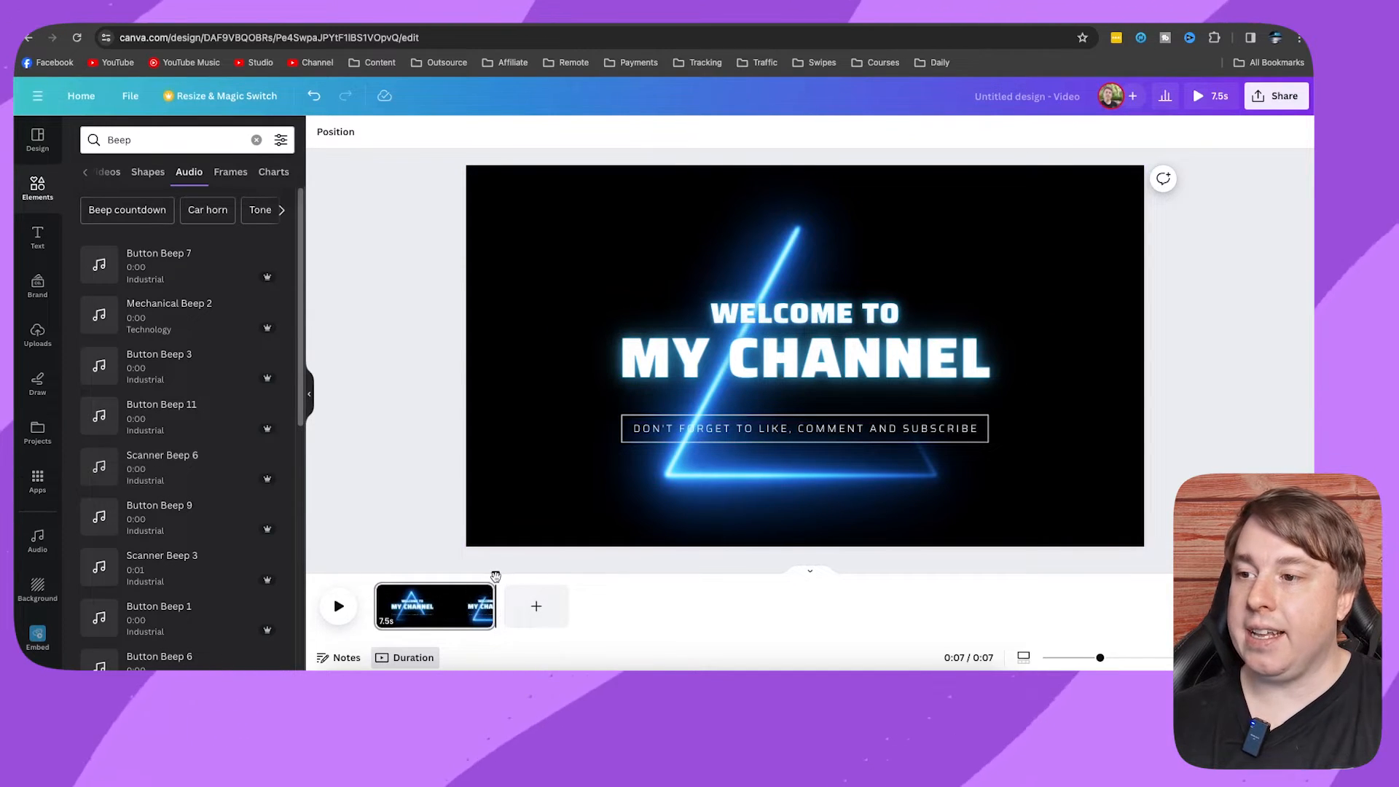
mouse_move(435, 606)
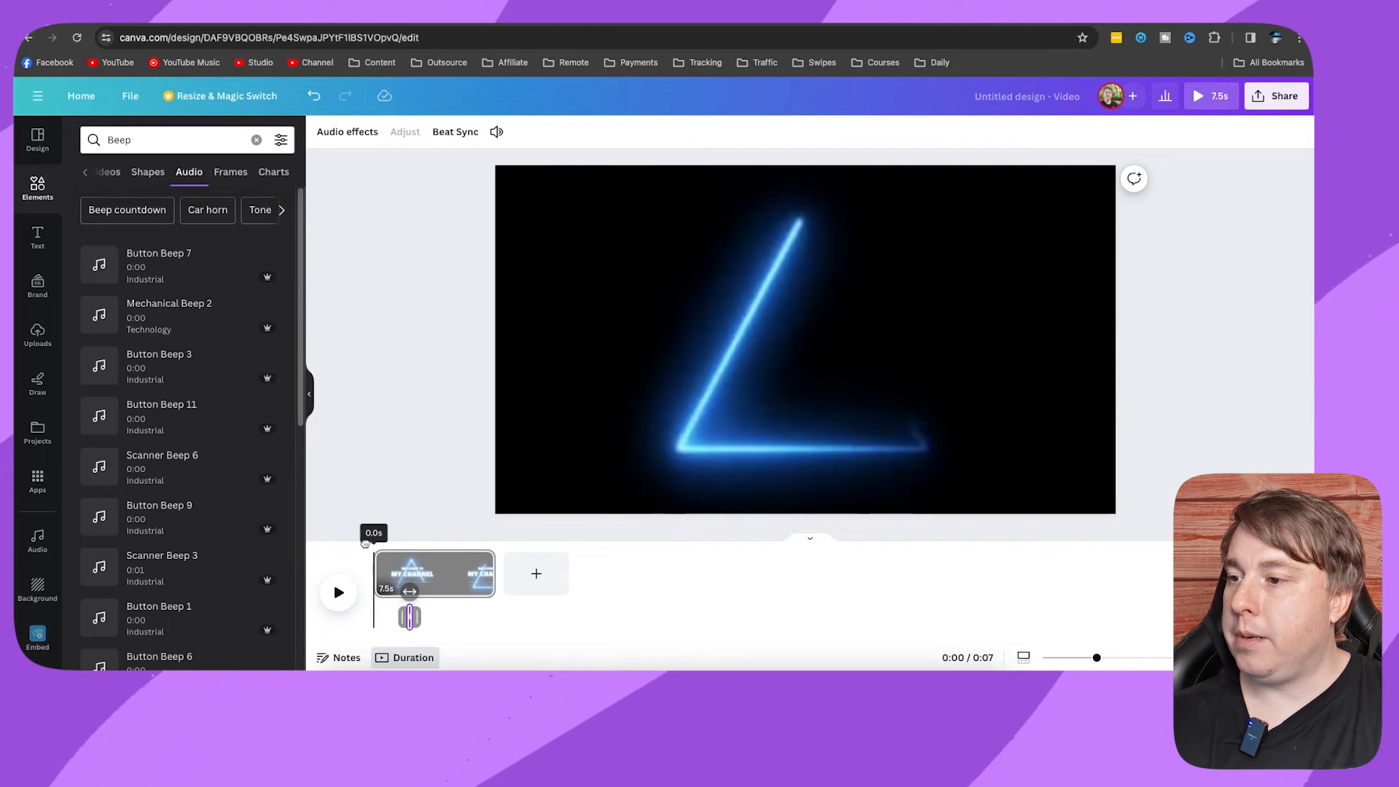
left_click(338, 593)
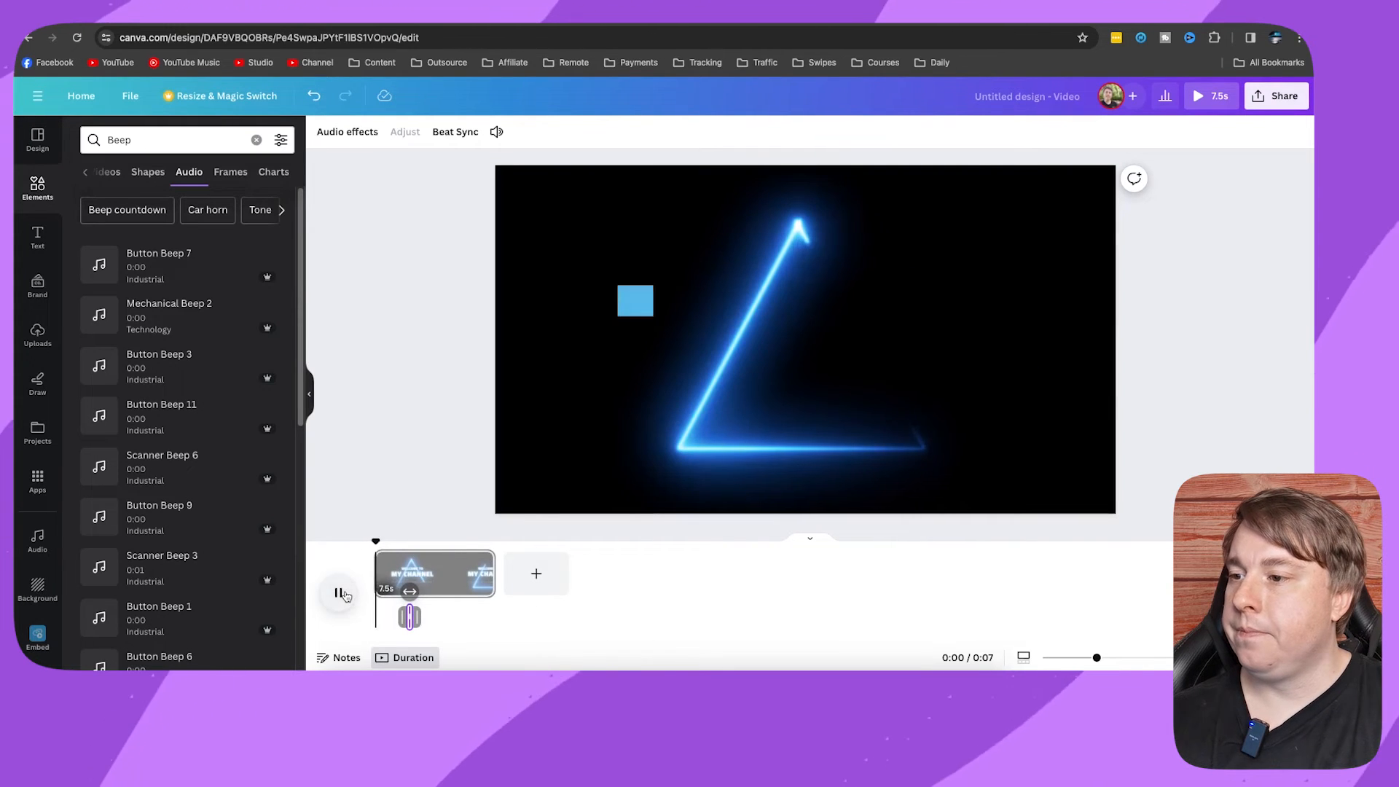
left_click(342, 593)
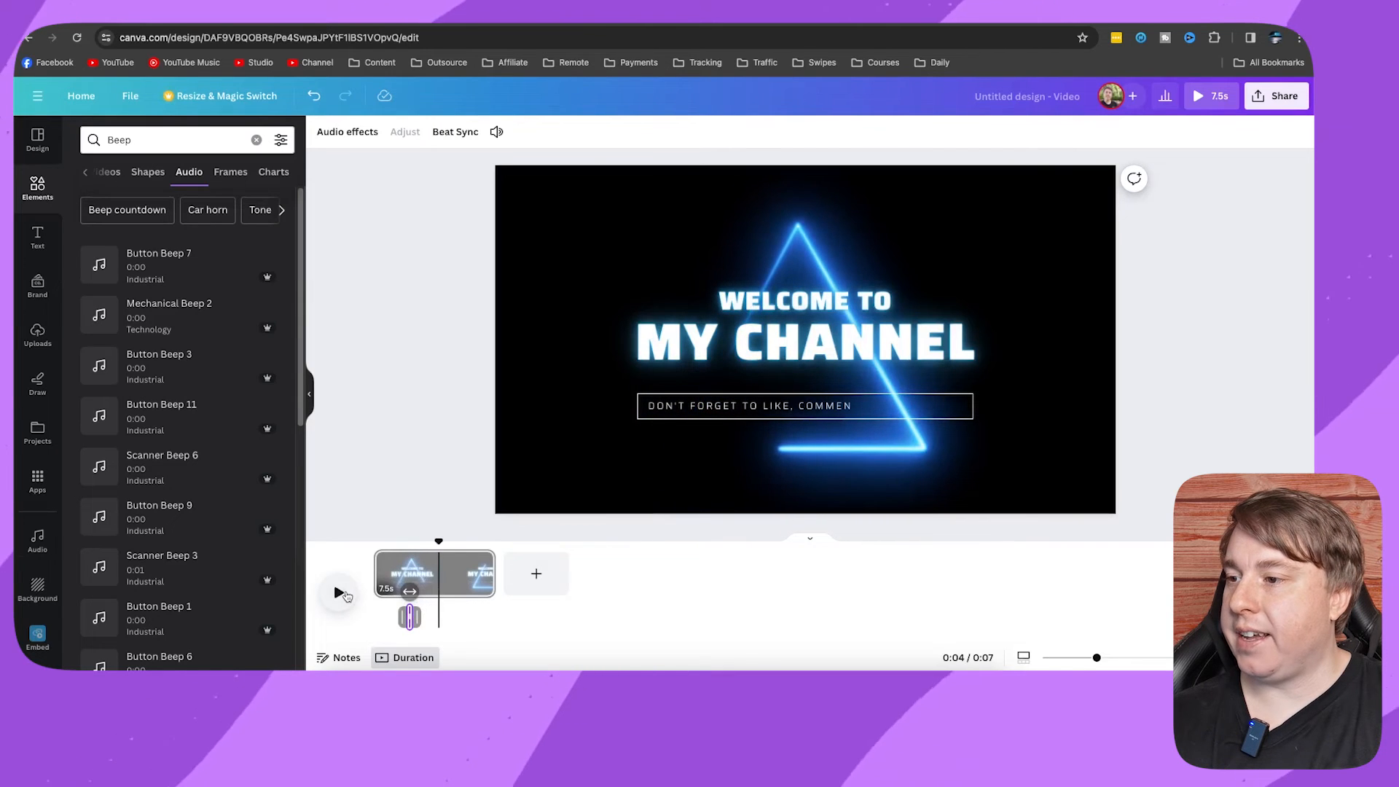
mouse_move(217, 446)
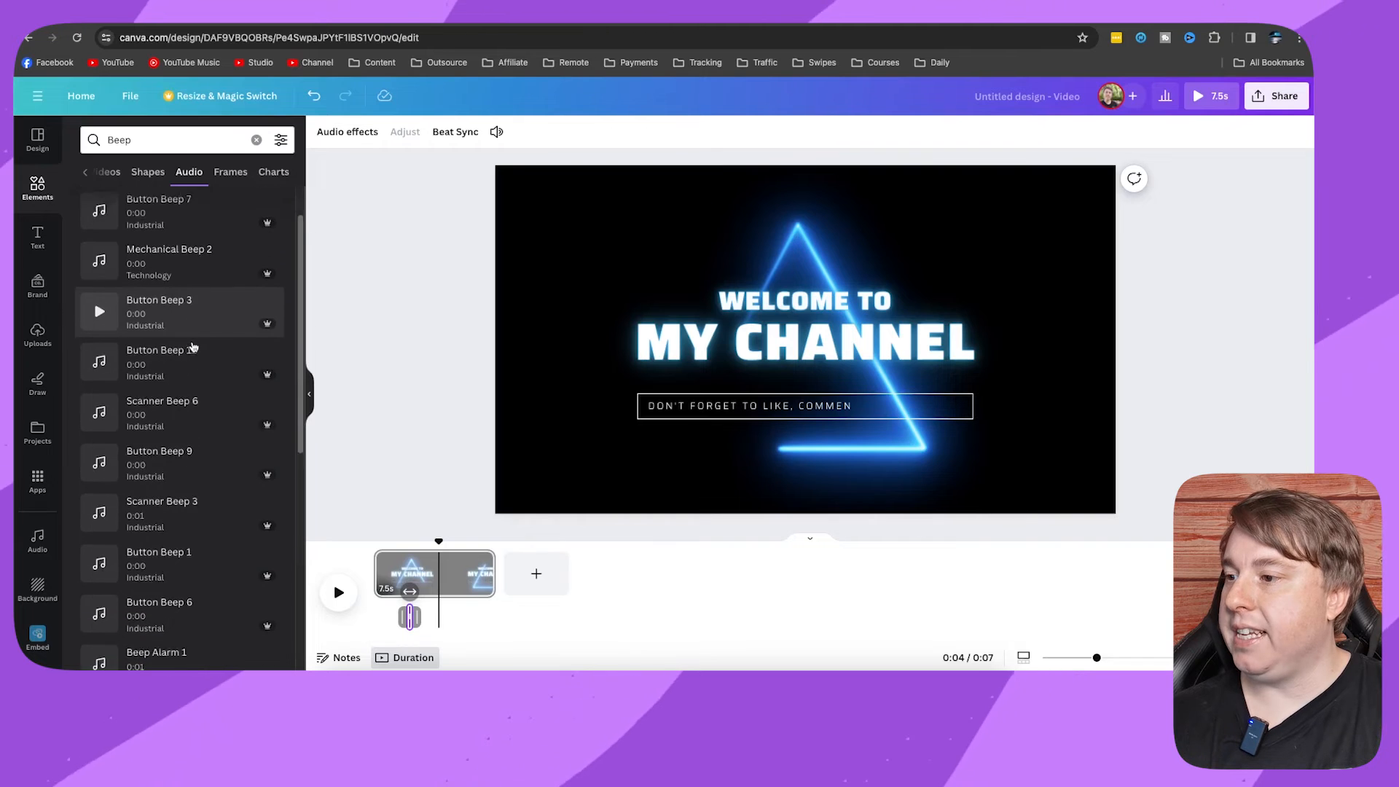
scroll("down", 3)
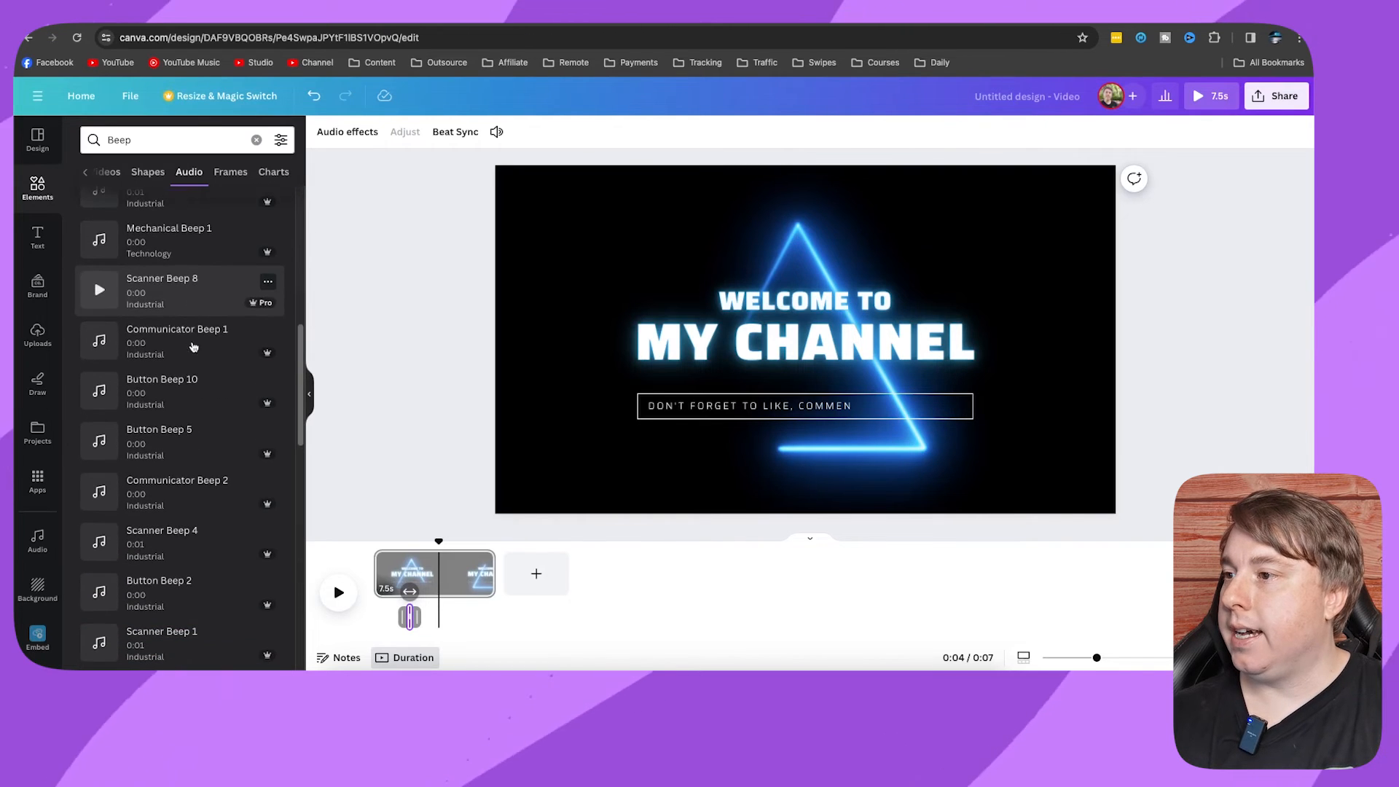
mouse_move(268, 314)
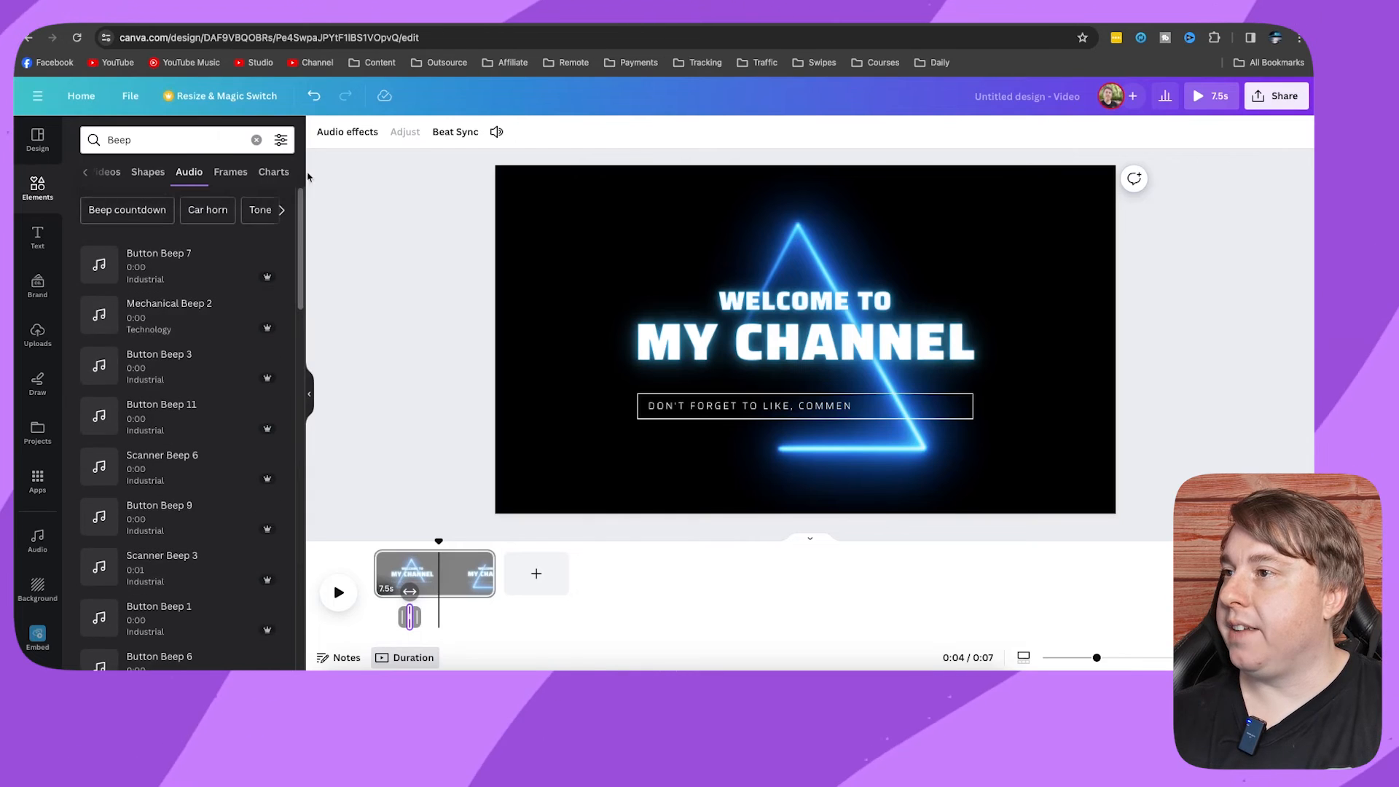
- Filter the beep search results to Free sounds only
left_click(280, 139)
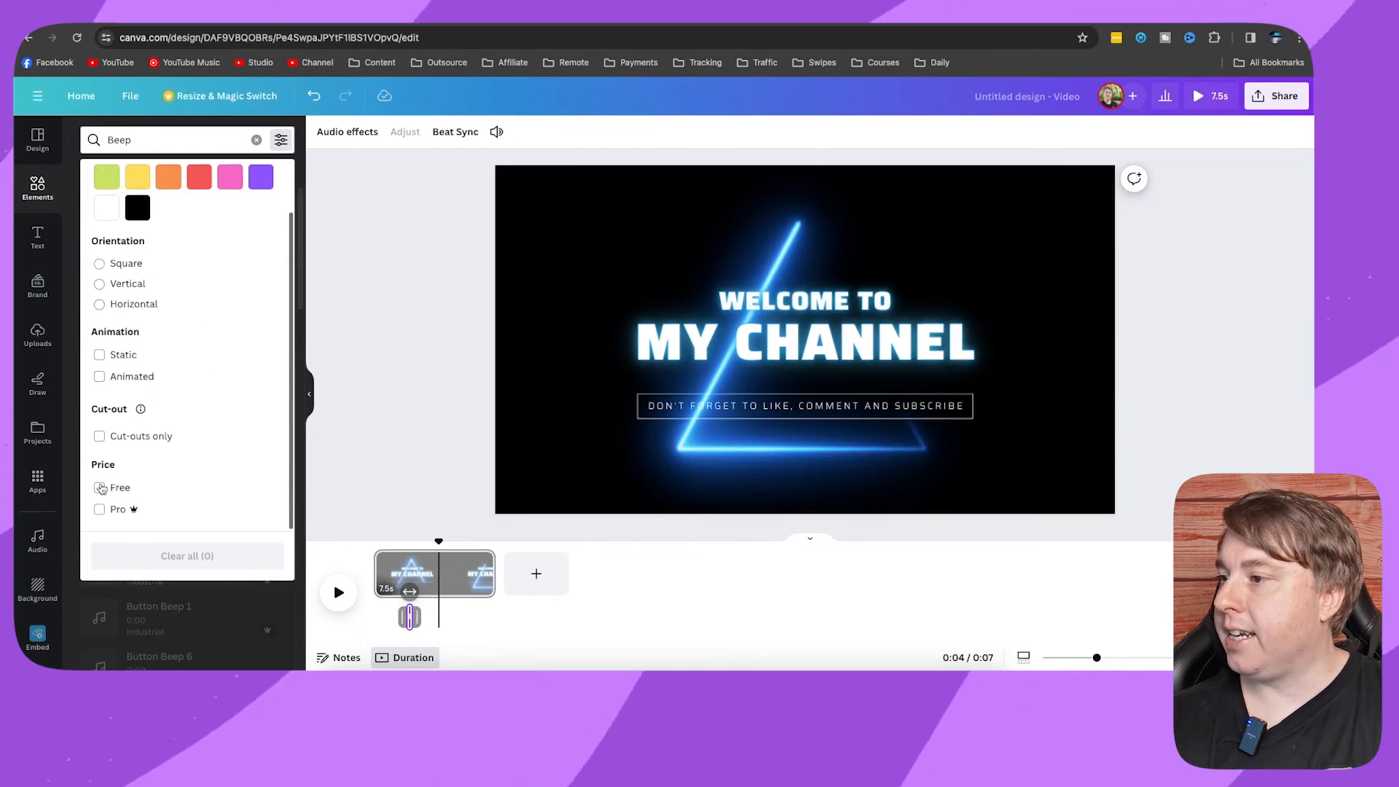
left_click(99, 487)
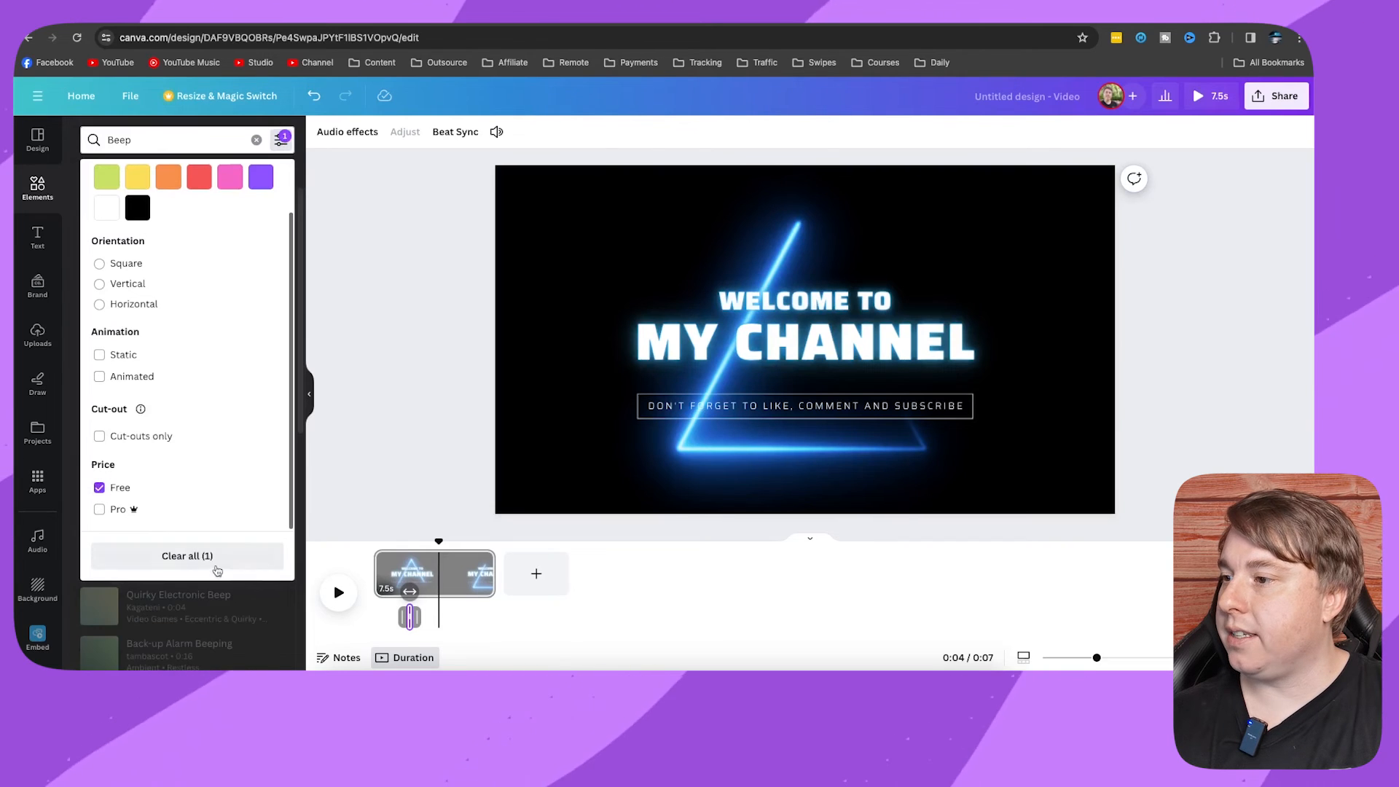